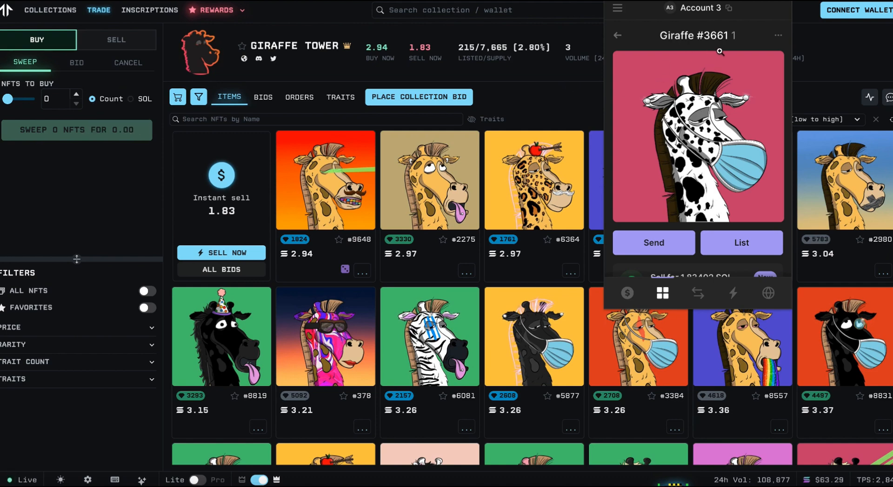
mouse_move(533, 98)
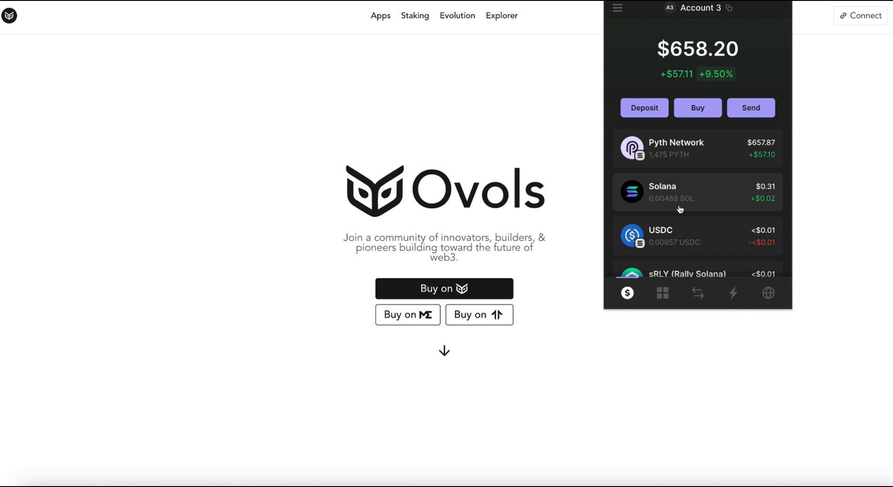
Step: Dismiss the Phantom overview and connect the detected Phantom wallet to the Ovols site
left_click(662, 294)
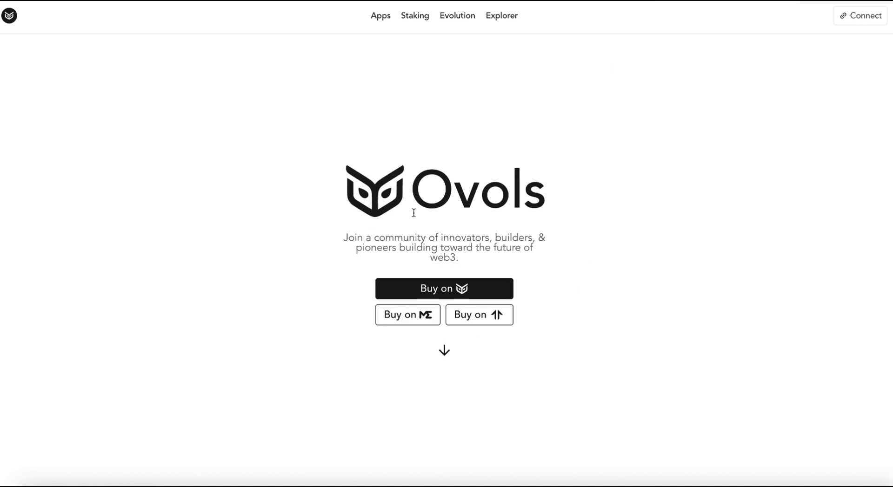
mouse_move(341, 316)
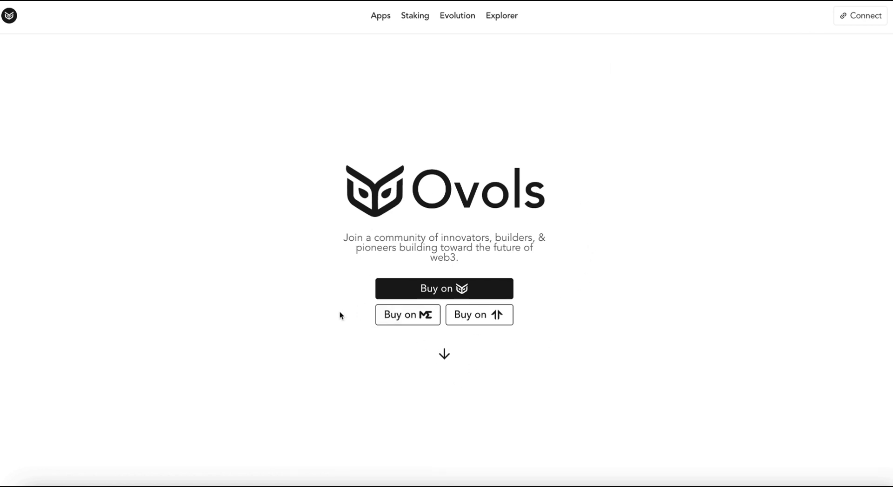
mouse_move(501, 147)
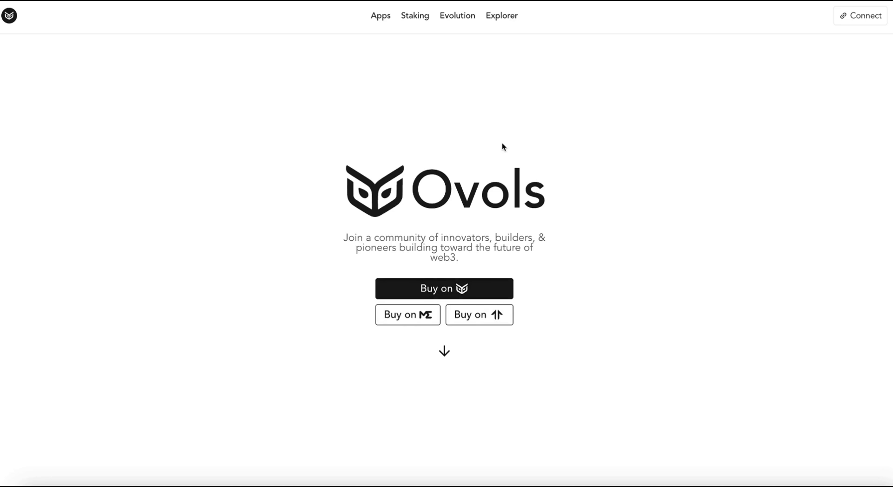
mouse_move(650, 70)
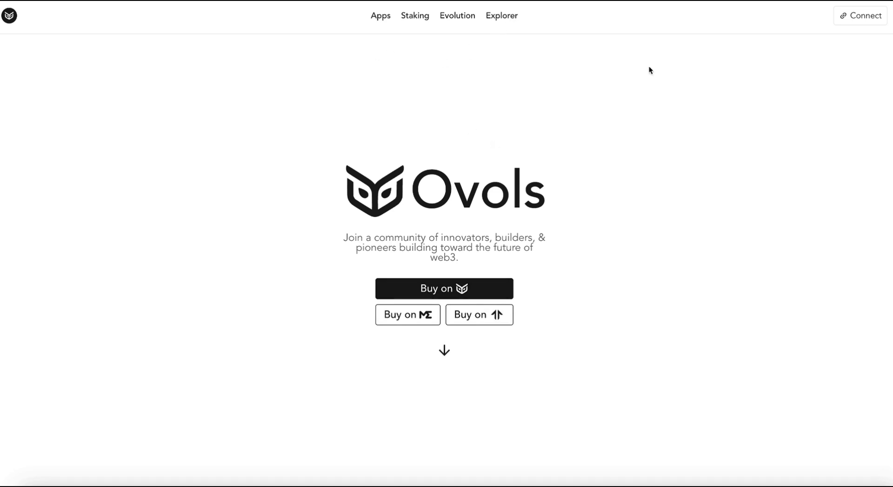
mouse_move(861, 16)
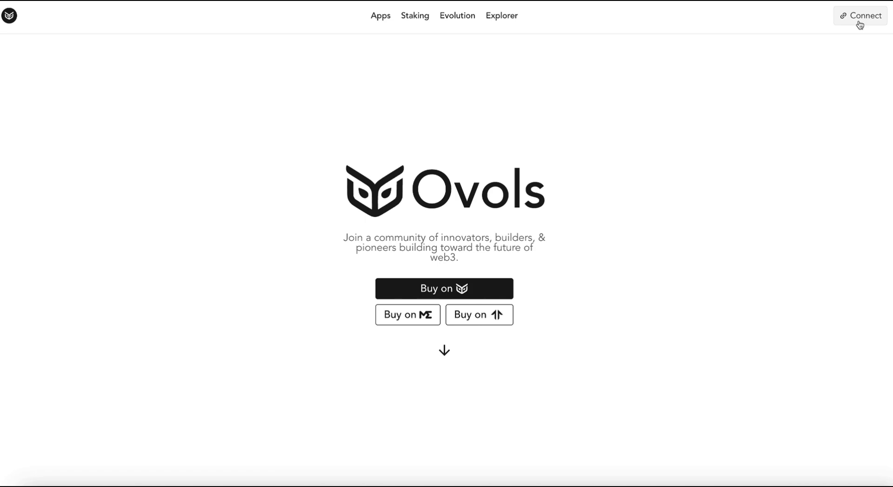
left_click(865, 16)
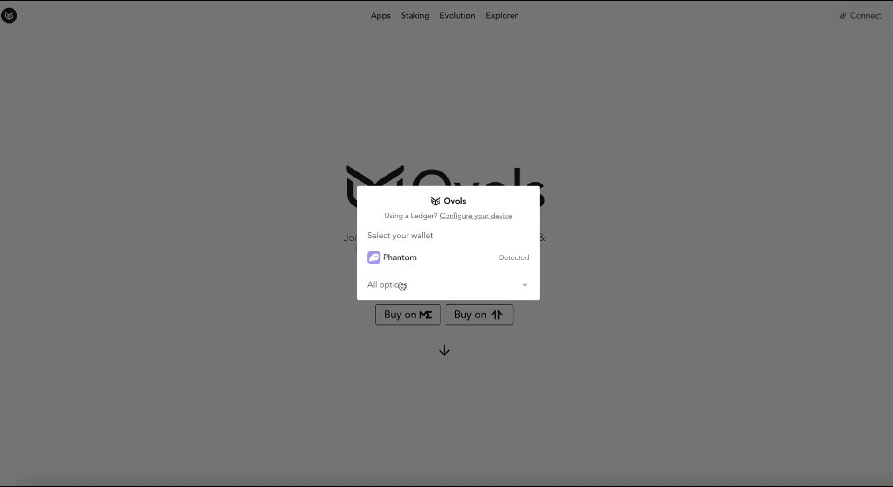
left_click(387, 284)
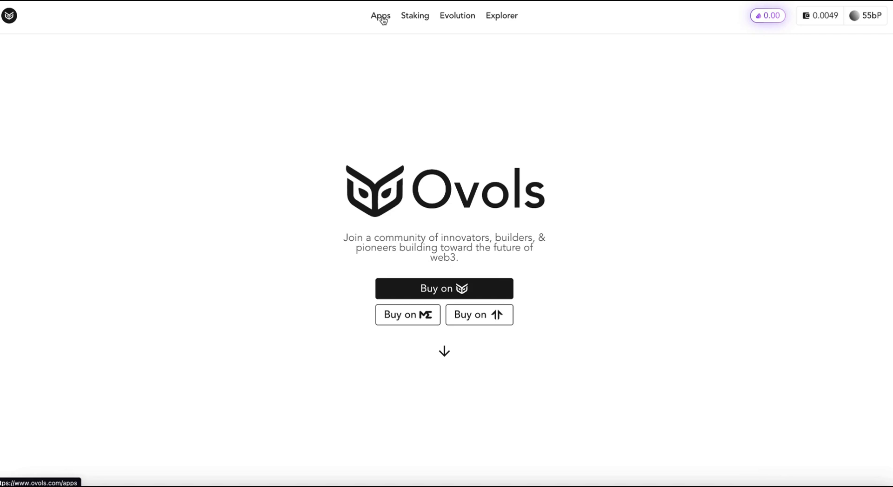
Step: From the Marketplace app, search 'giraffe tower', open its collection and expand the pool to all listed NFTs
left_click(381, 16)
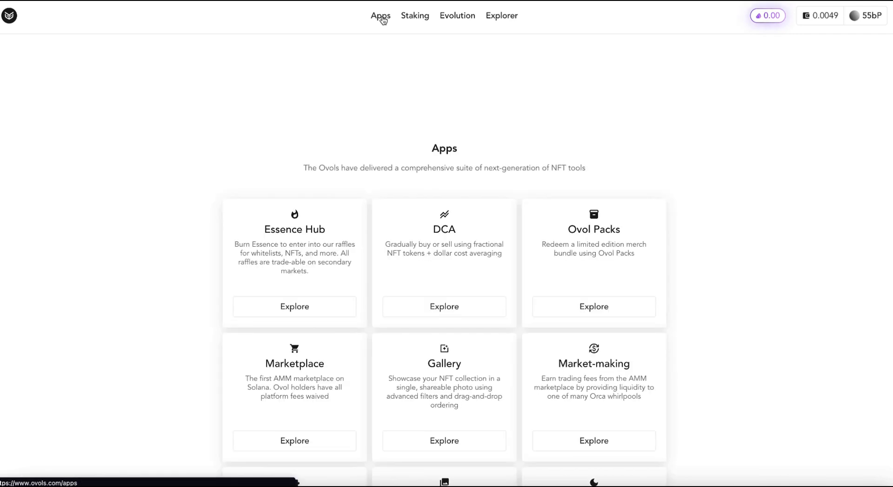
scroll("down", 3)
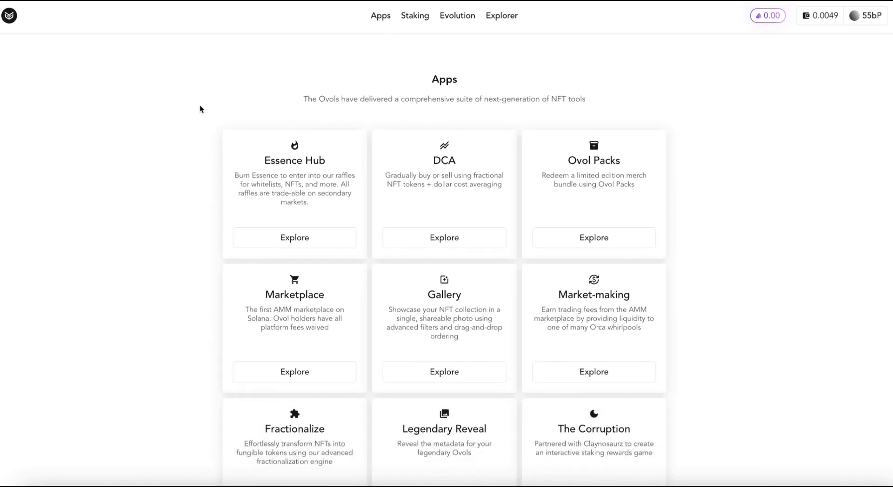
scroll("down", 3)
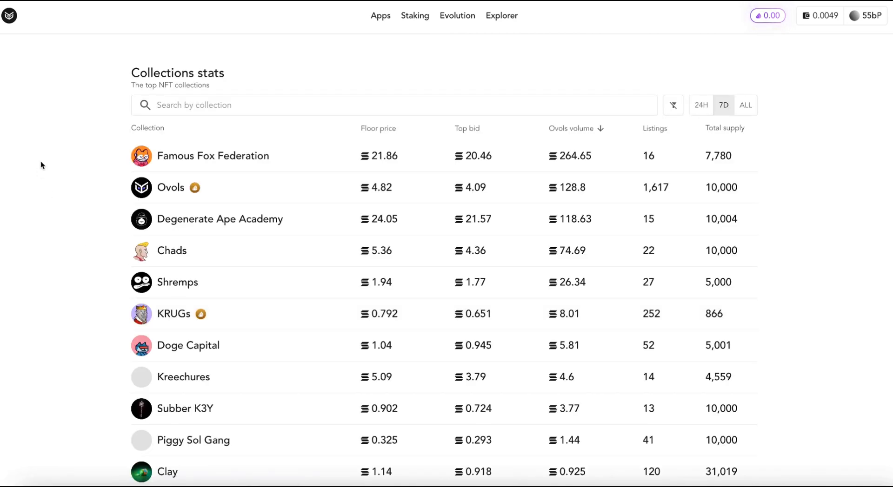
left_click(254, 105)
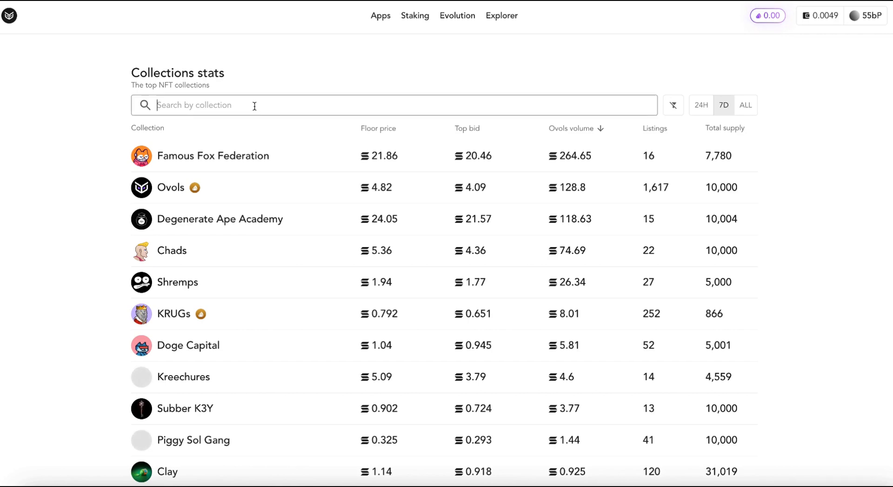
type("giraffe tower")
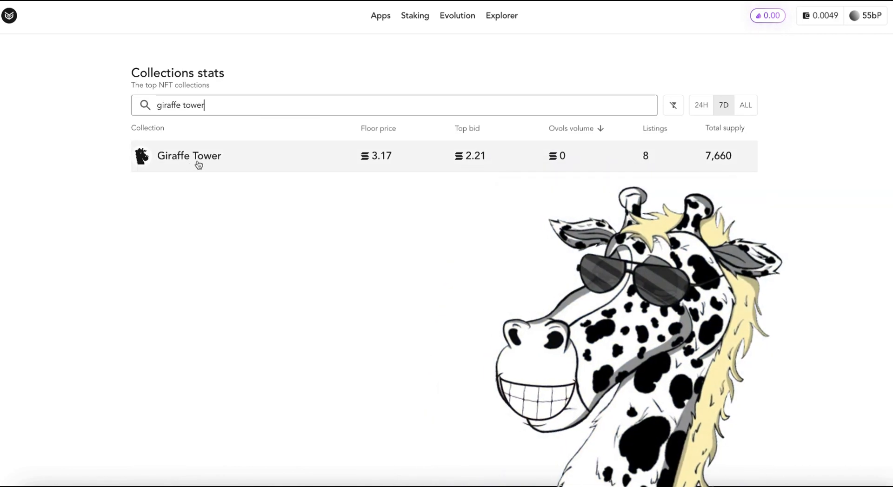
left_click(189, 156)
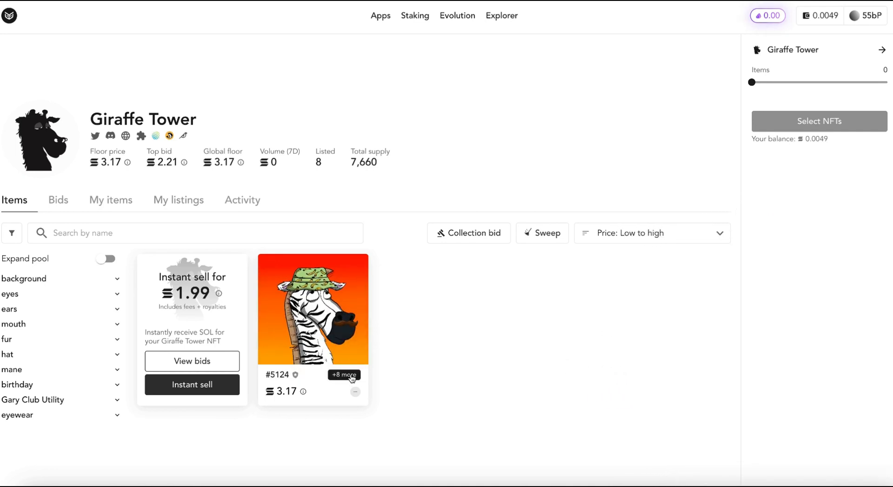
left_click(105, 260)
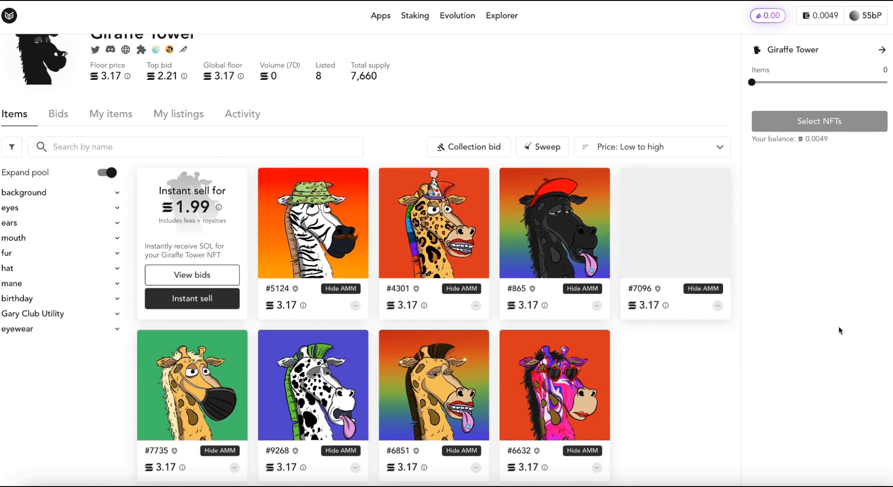
mouse_move(721, 198)
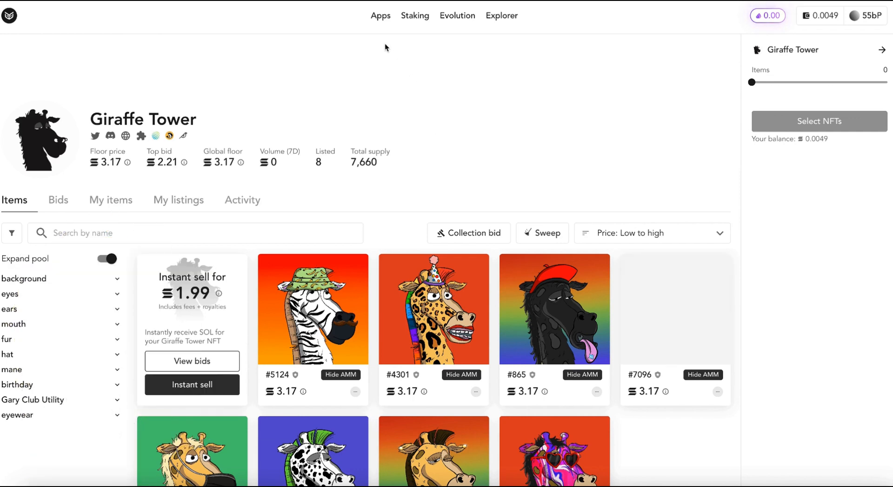
Step: Open the Fractionalize app and choose Giraffe Tower as the collection to convert
left_click(381, 16)
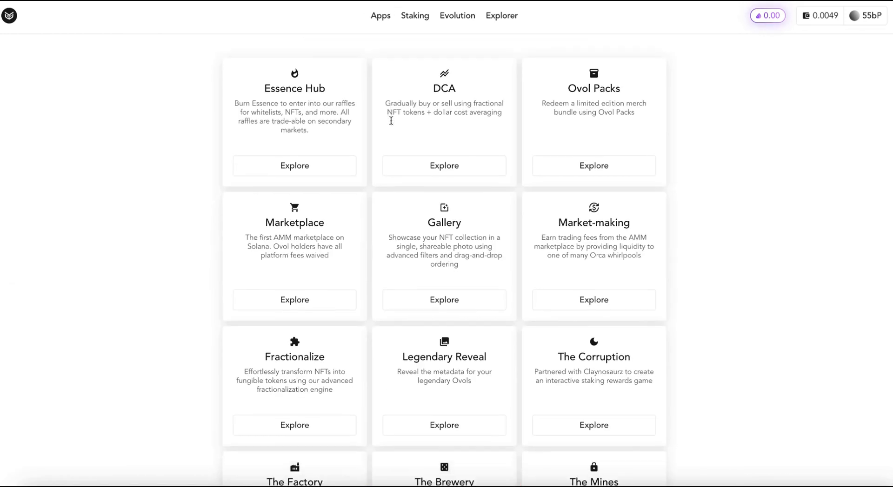
scroll("down", 3)
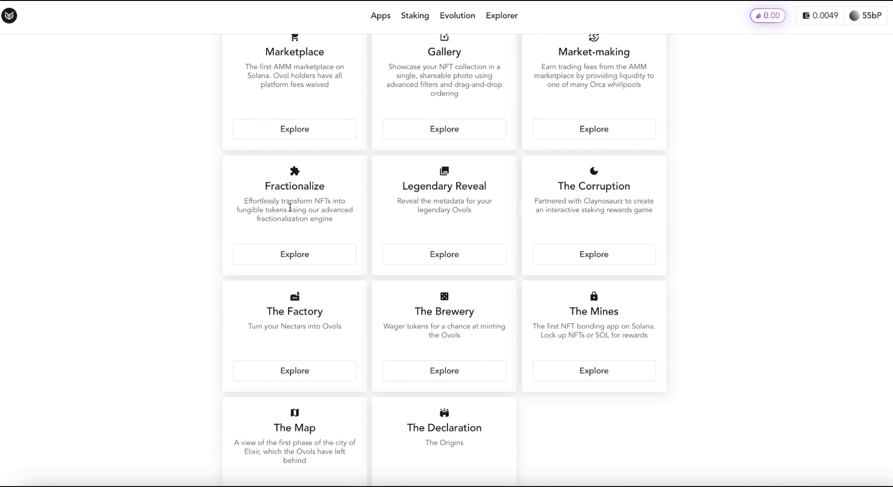
mouse_move(245, 219)
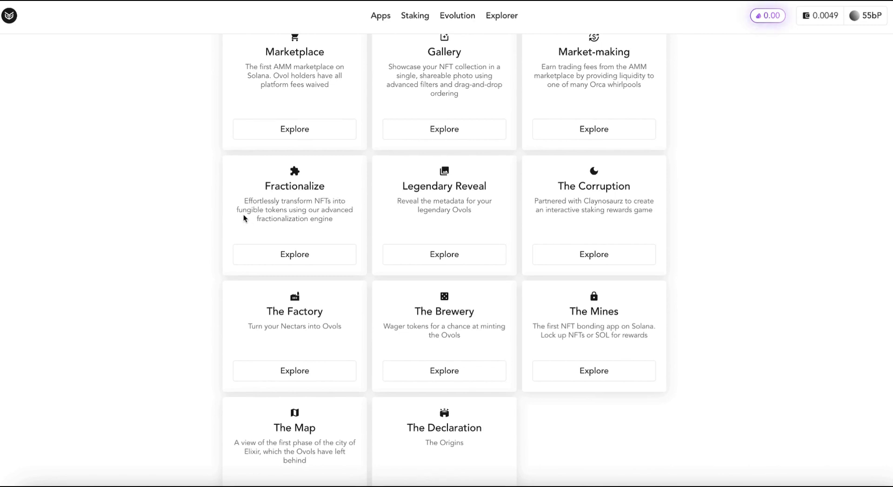
mouse_move(291, 209)
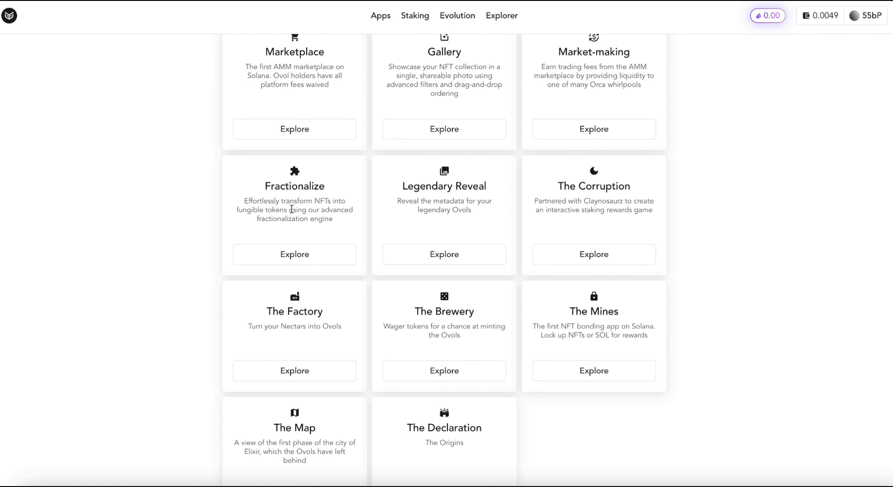
mouse_move(255, 221)
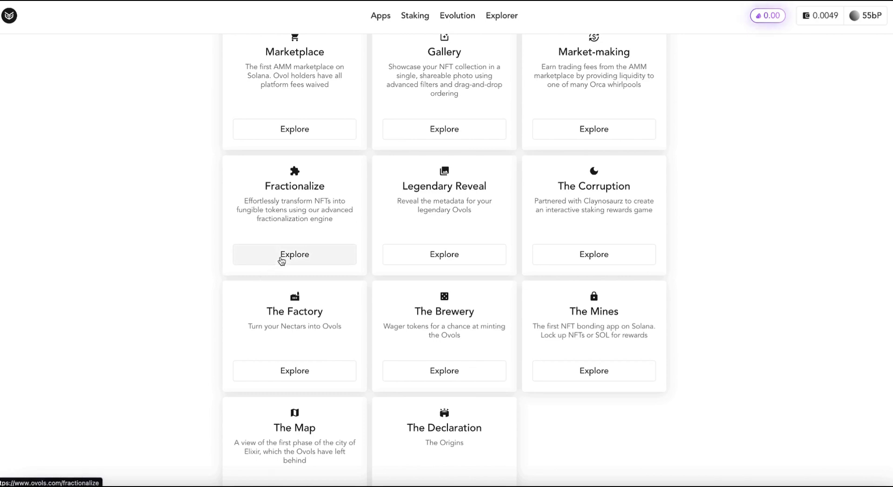
left_click(294, 254)
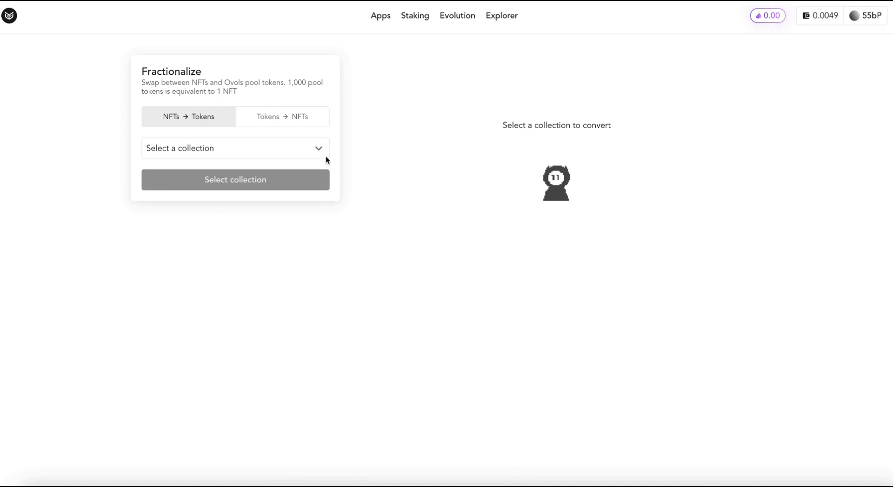
left_click(234, 148)
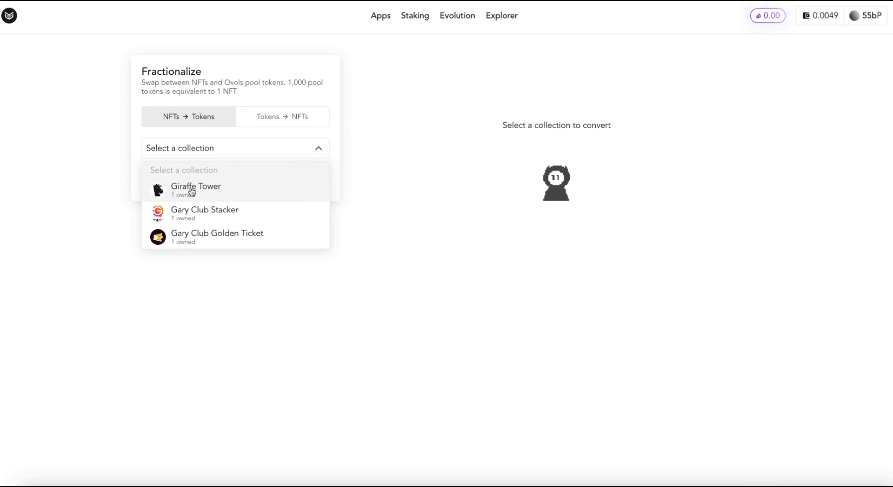
left_click(196, 189)
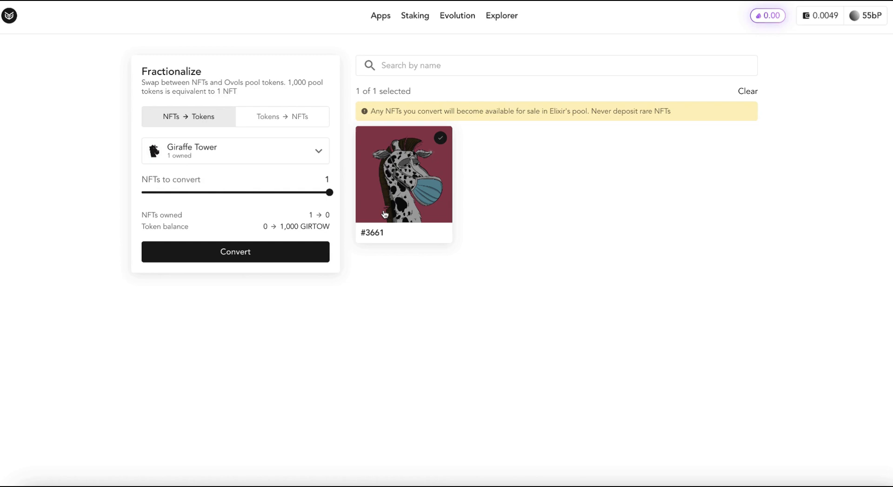
mouse_move(263, 232)
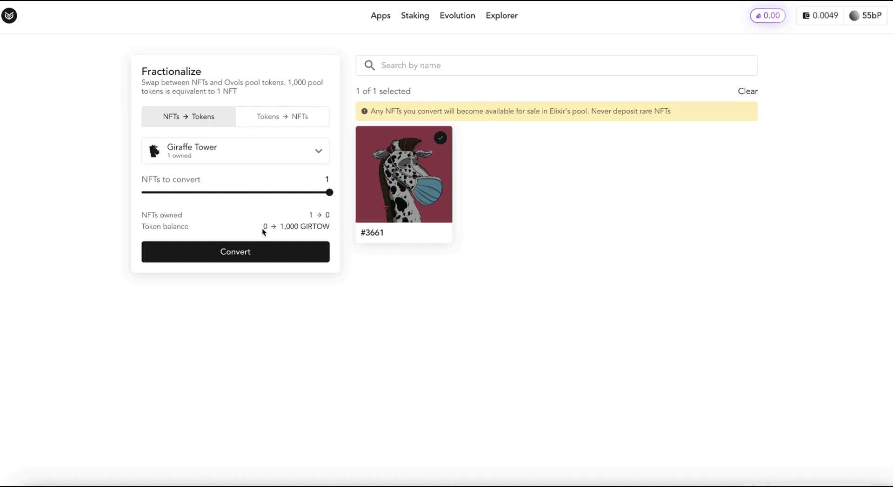
mouse_move(462, 305)
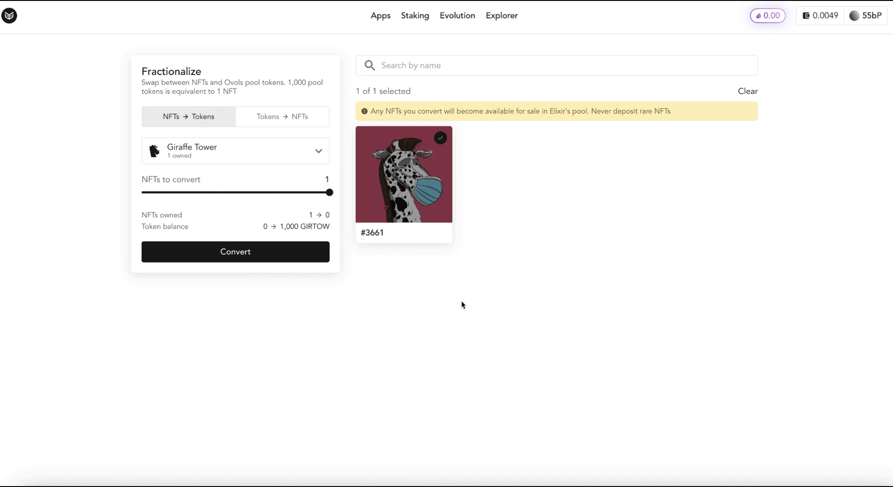
mouse_move(503, 144)
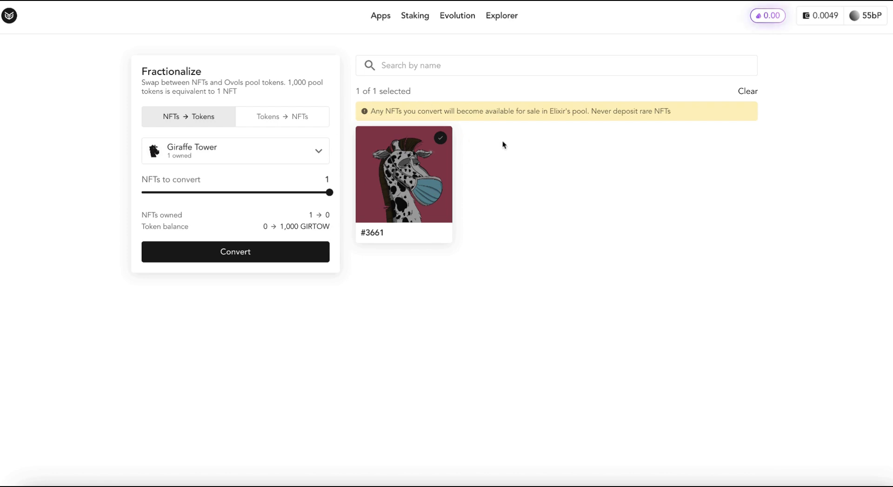
mouse_move(584, 139)
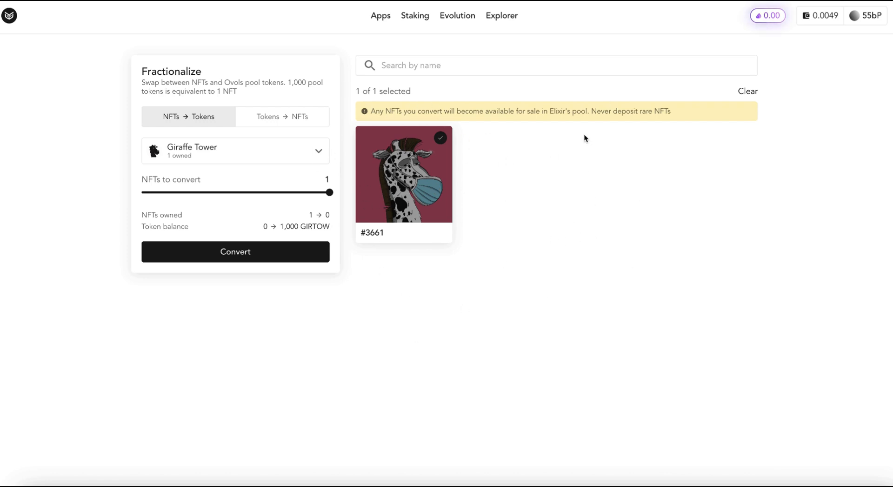
Step: Submit the conversion of Giraffe #3661 into GIRTOW tokens, bringing up Phantom's confirmation request
left_click(235, 252)
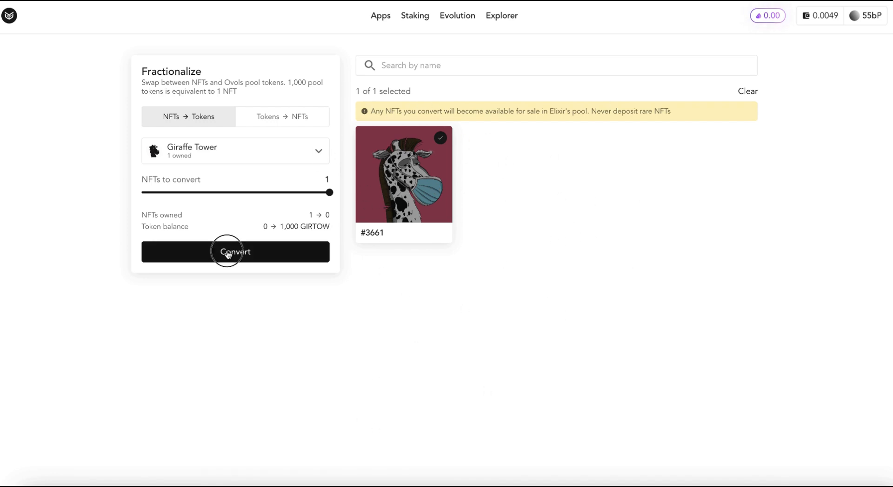
left_click(235, 252)
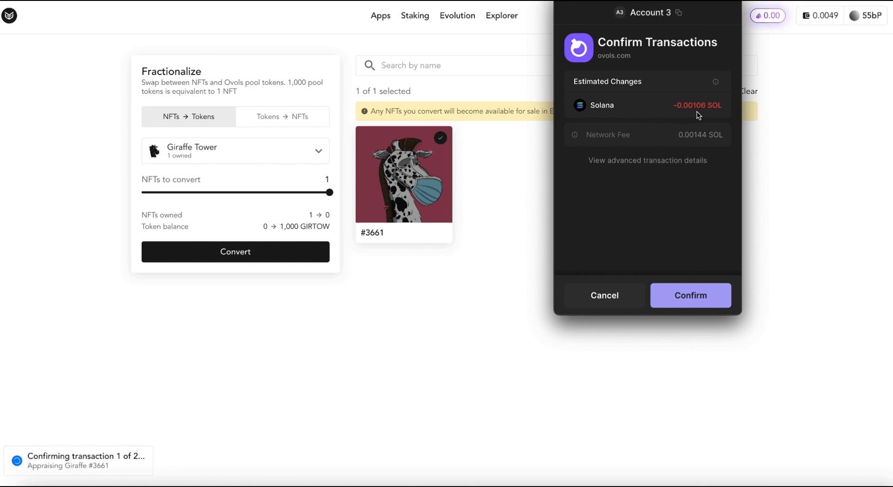
mouse_move(654, 186)
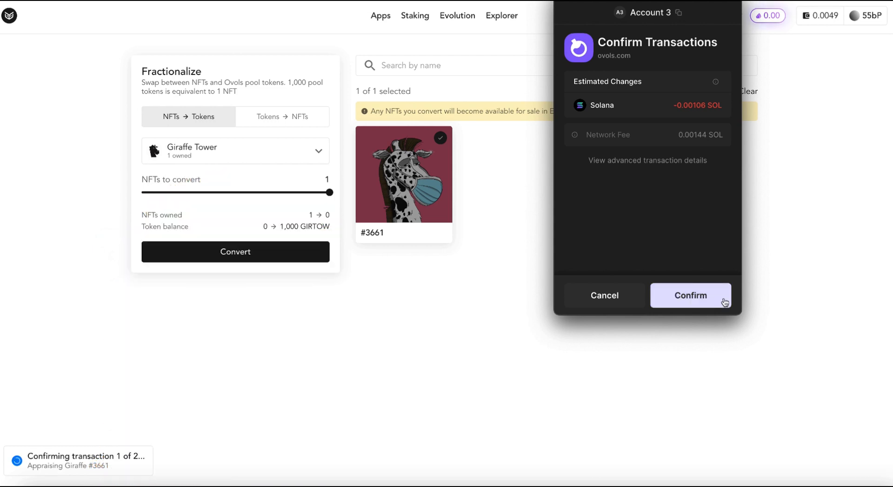
Step: Approve the appraisal transaction, reconnect the wallet and resubmit the conversion of Giraffe #3661
left_click(690, 295)
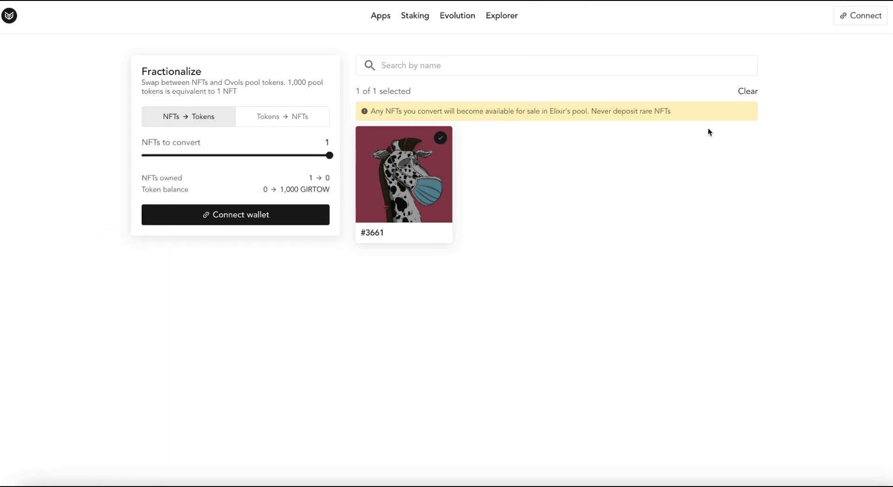
mouse_move(684, 128)
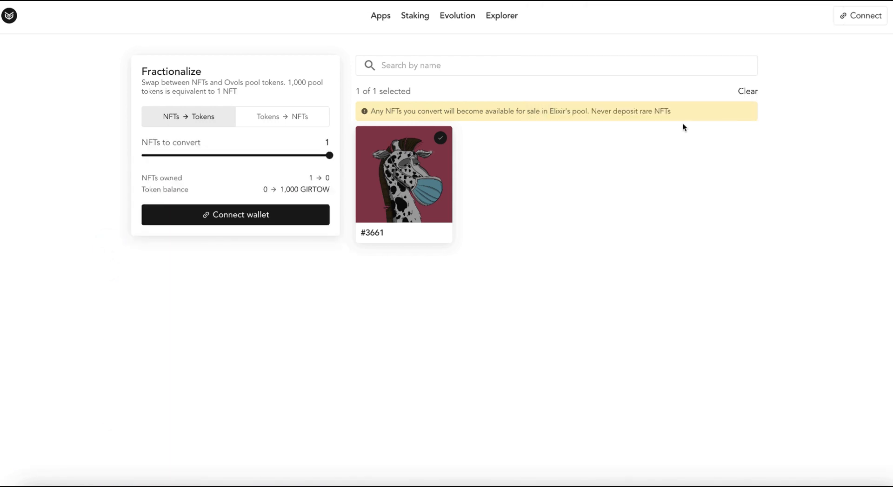
mouse_move(236, 223)
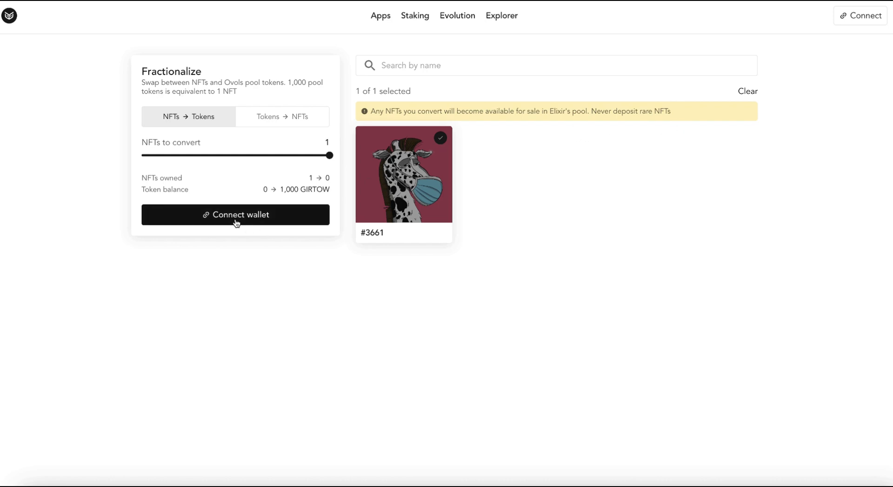
left_click(234, 214)
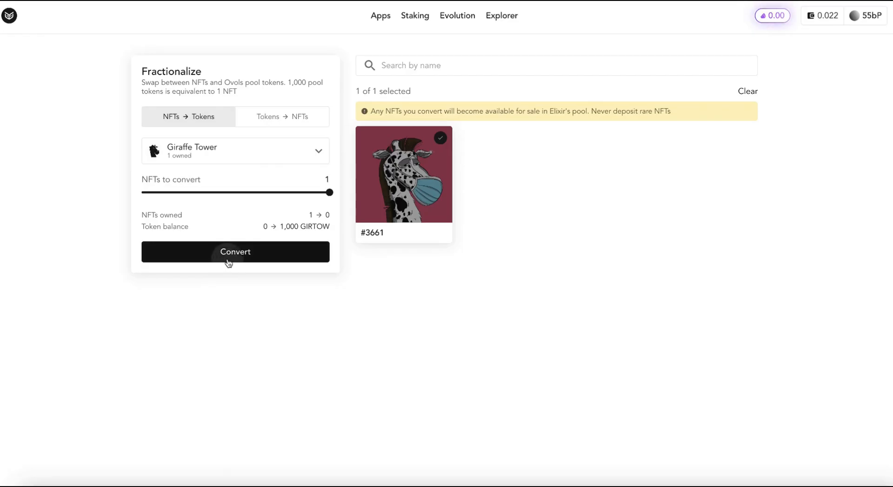
left_click(234, 252)
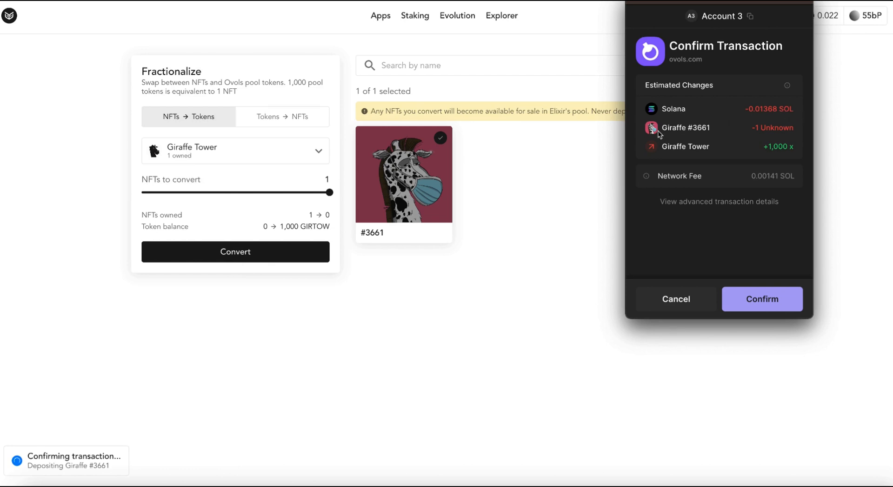
mouse_move(781, 131)
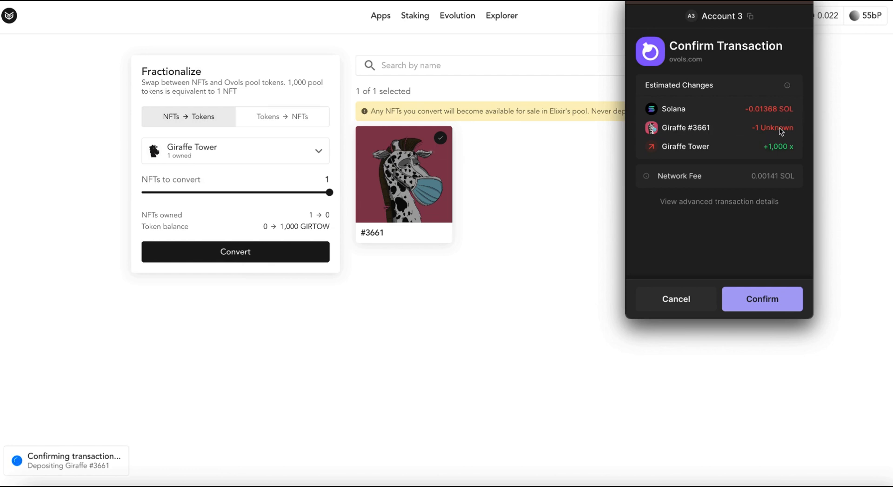
mouse_move(652, 155)
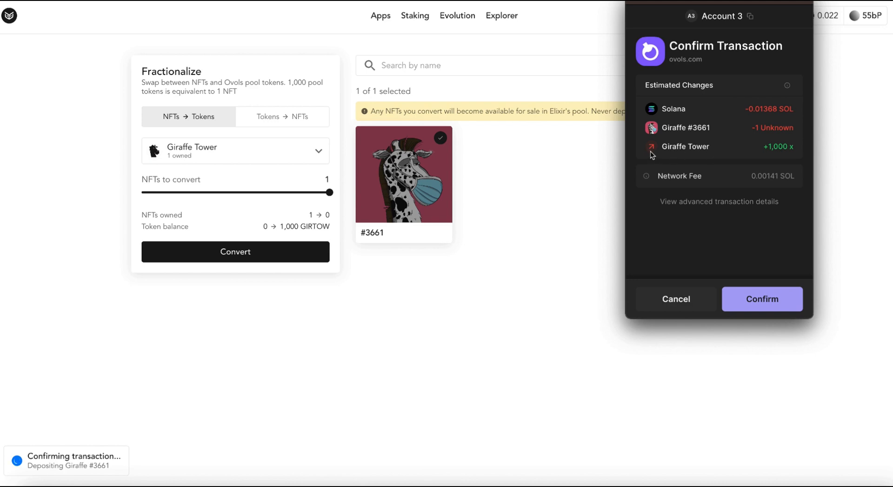
mouse_move(678, 154)
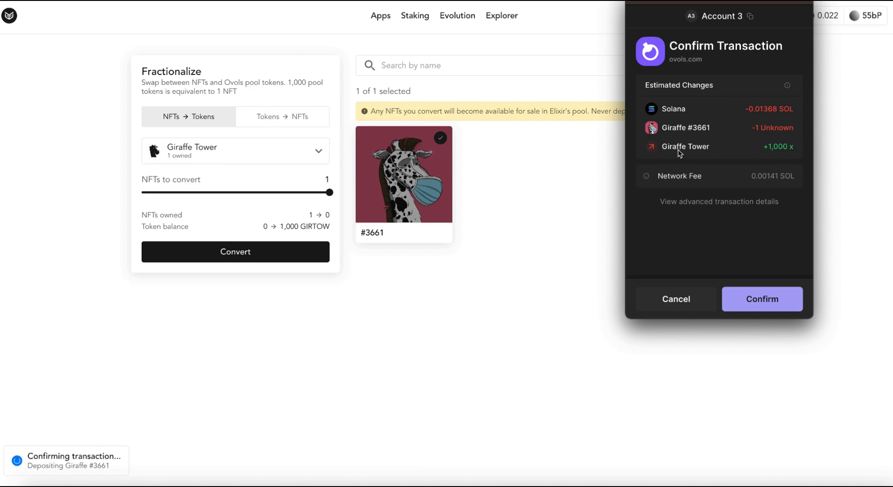
mouse_move(752, 186)
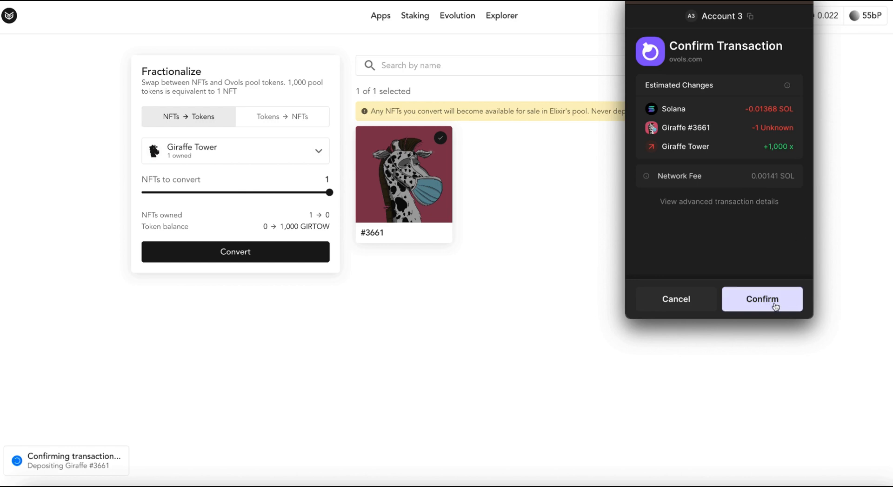
Step: Approve the deposit of Giraffe #3661 and find Giraffe Tower tokens in Phantom's token list
left_click(761, 298)
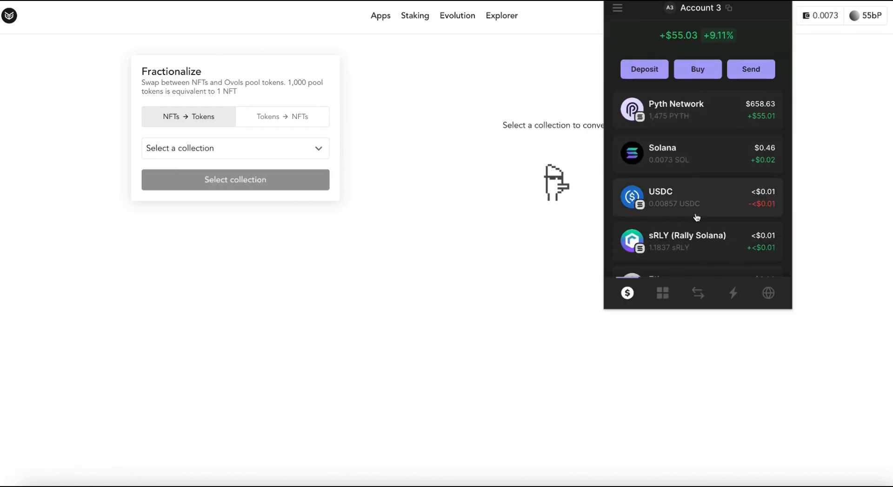
scroll("down", 3)
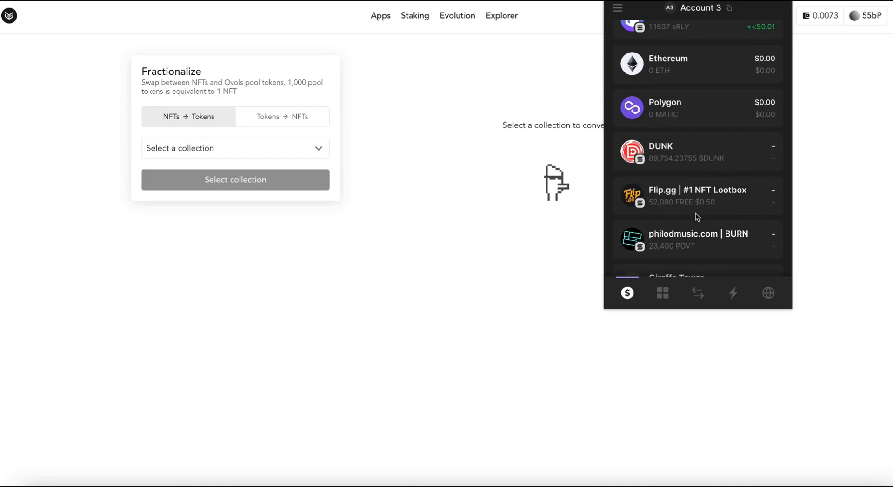
scroll("down", 3)
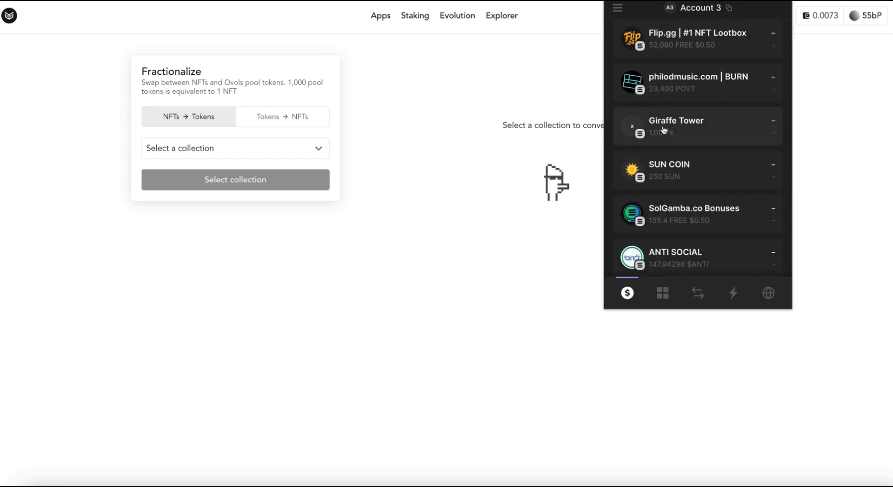
mouse_move(668, 139)
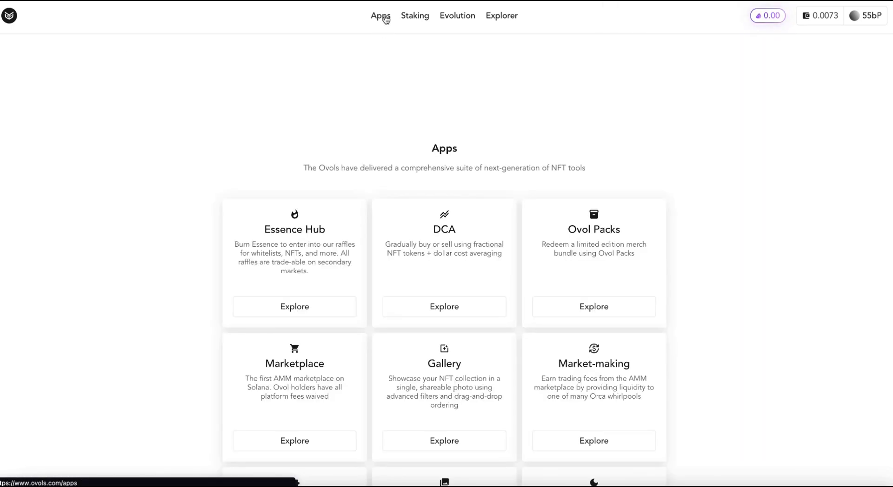
Step: Show the Giraffe Tower marketplace pool now listing #3661 at 3.17 SOL
left_click(501, 16)
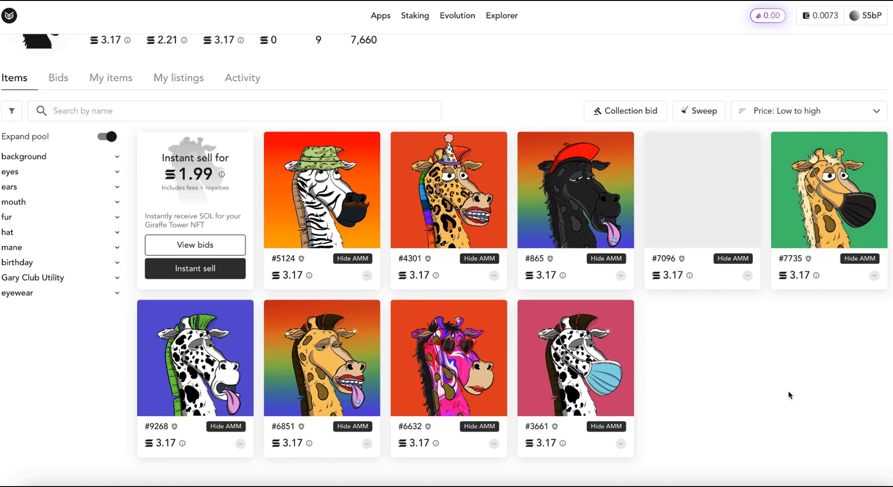
mouse_move(526, 112)
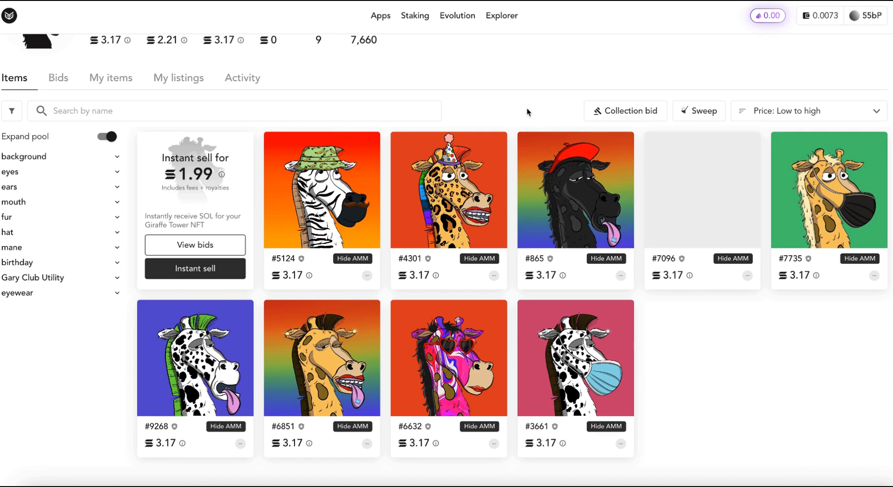
Step: Set Fractionalize to the Tokens → NFTs direction with the Giraffe Tower collection chosen
left_click(380, 16)
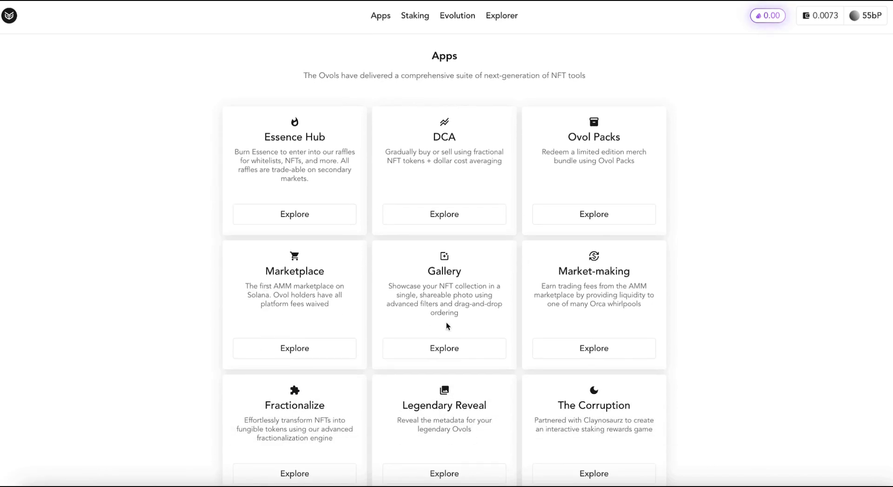
left_click(294, 473)
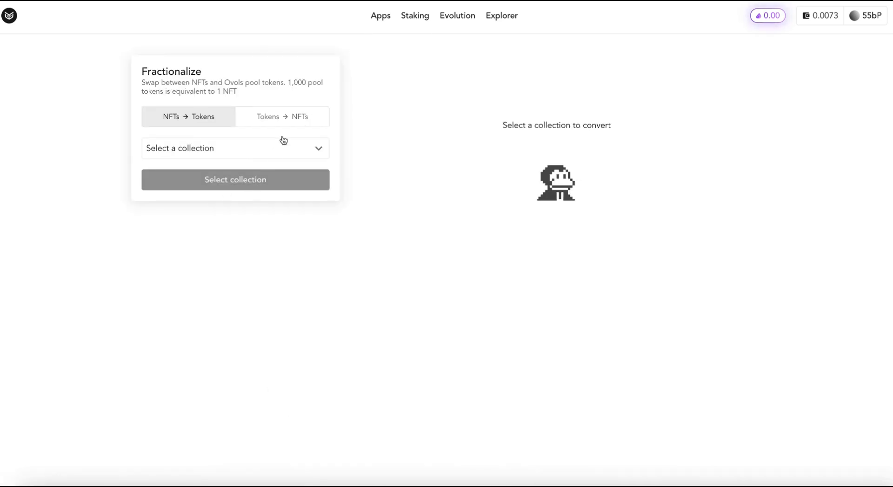
left_click(281, 116)
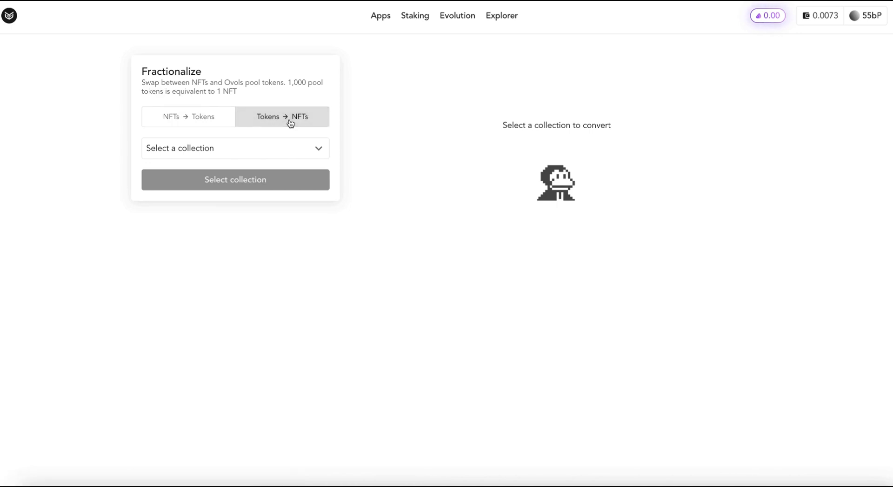
left_click(234, 148)
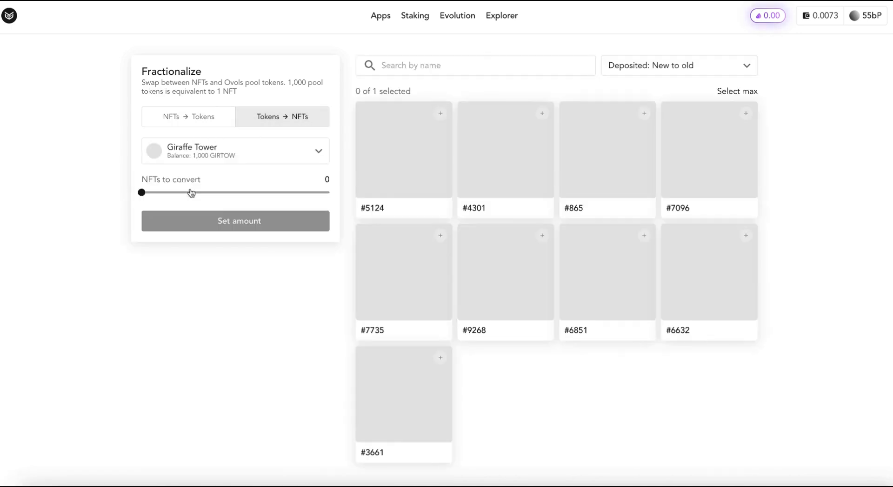